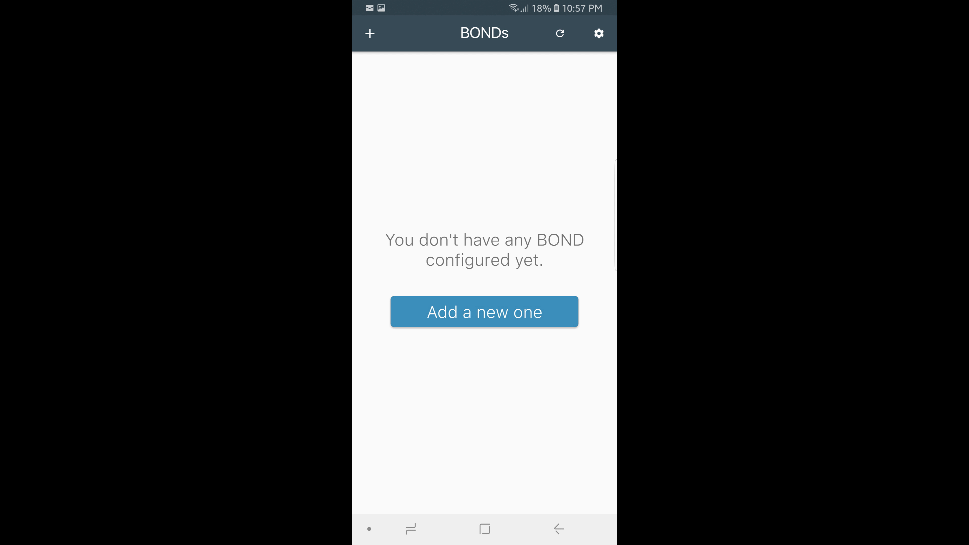
Step: Add a new BOND hub so 'My BOND' (BD29535) appears in the hub list
{"action": "left_click", "coordinate": [483, 313]}
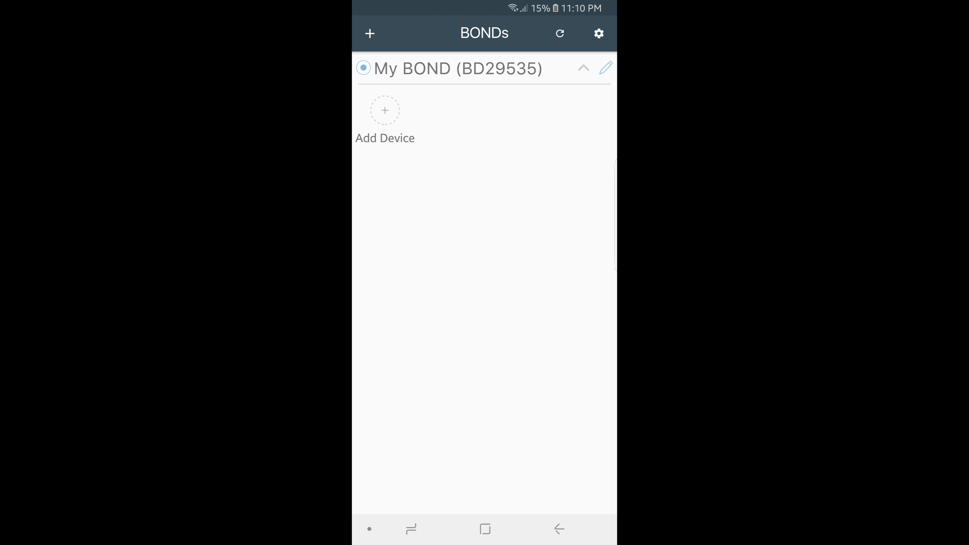
Step: Begin adding a device under My BOND with Ceiling Fan as the device type
{"action": "left_click", "coordinate": [385, 110]}
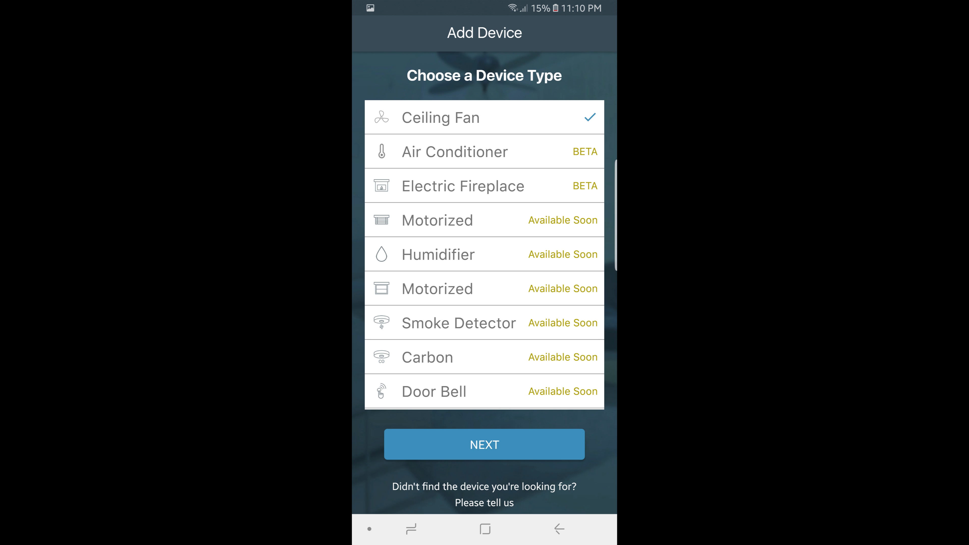
{"action": "left_click", "coordinate": [485, 445]}
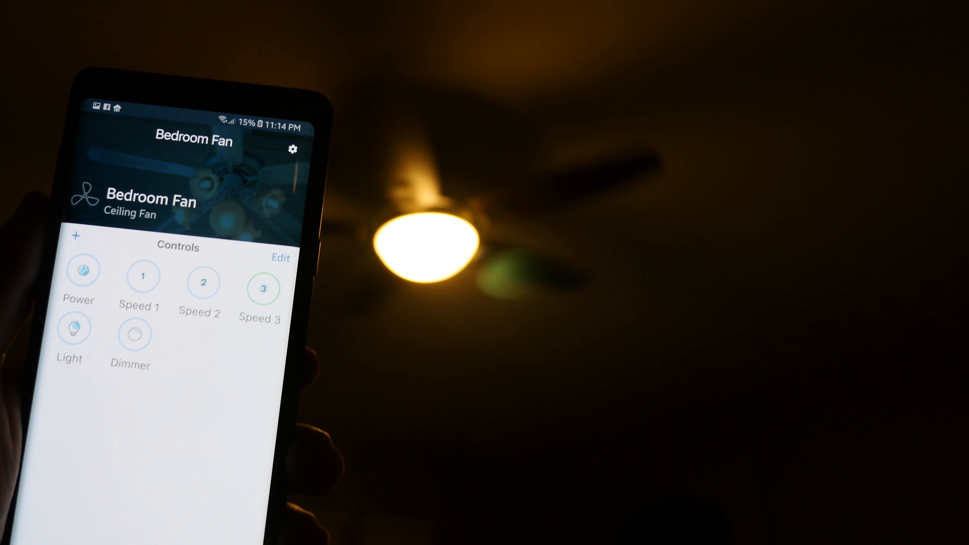
Step: Switch the Bedroom Fan's light off from its Controls screen
{"action": "left_click", "coordinate": [76, 328]}
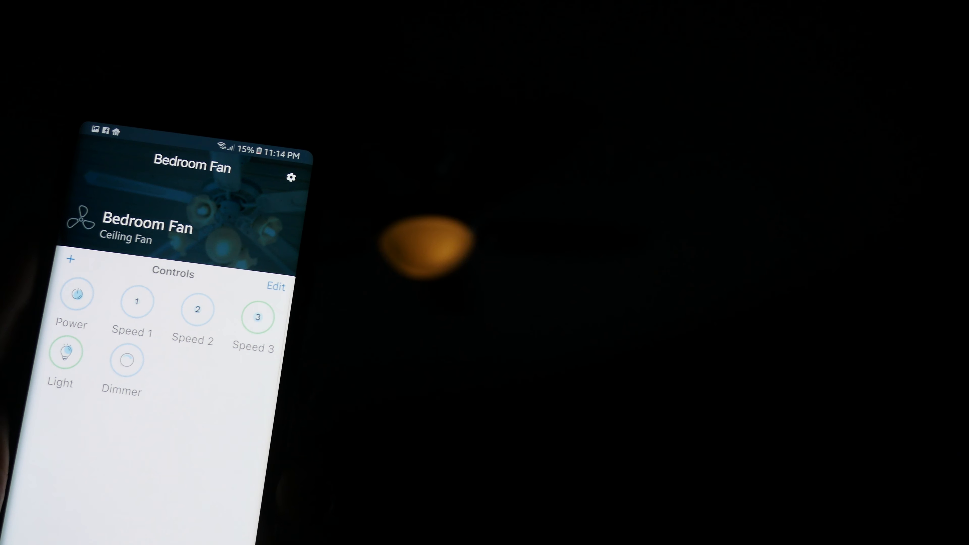